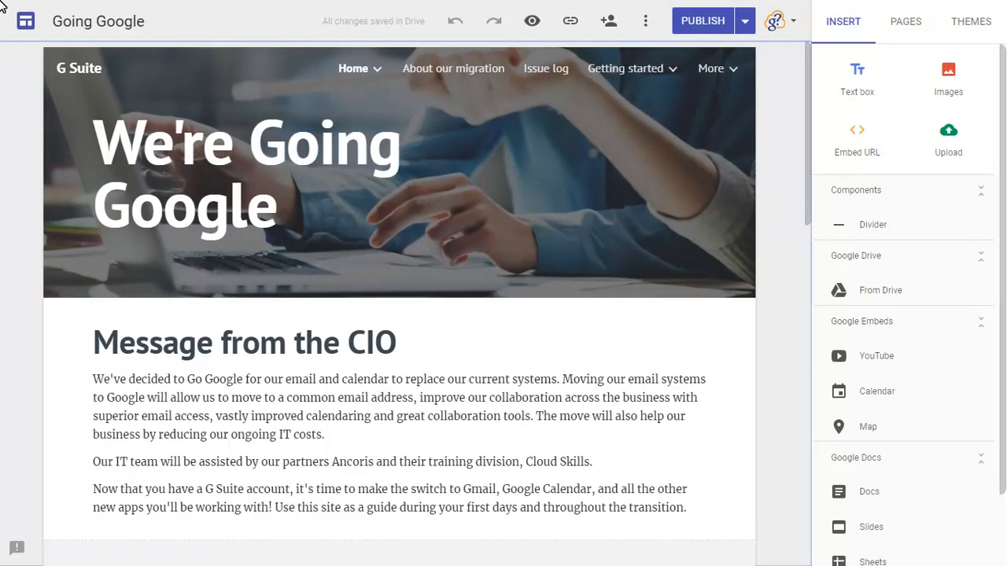
pyautogui.moveTo(1000, 516)
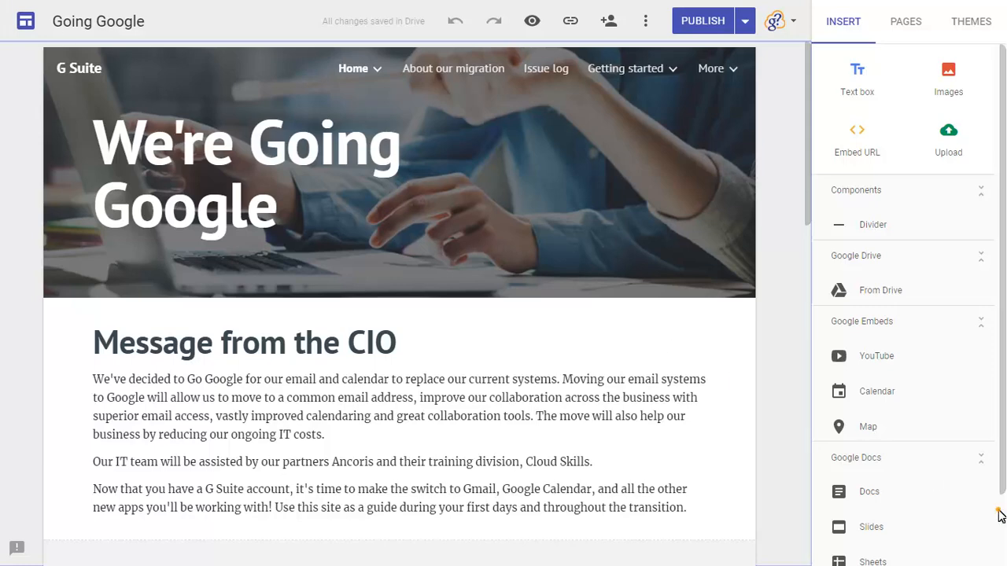
# Step: Scroll to the bottom of the Going Google home page to add a footer
pyautogui.scroll(-3)
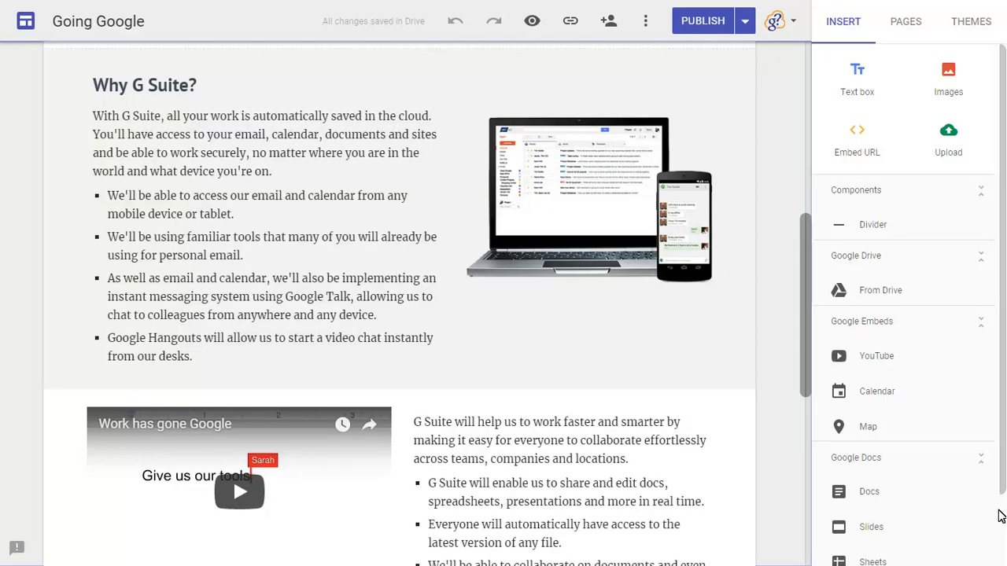
pyautogui.scroll(-3)
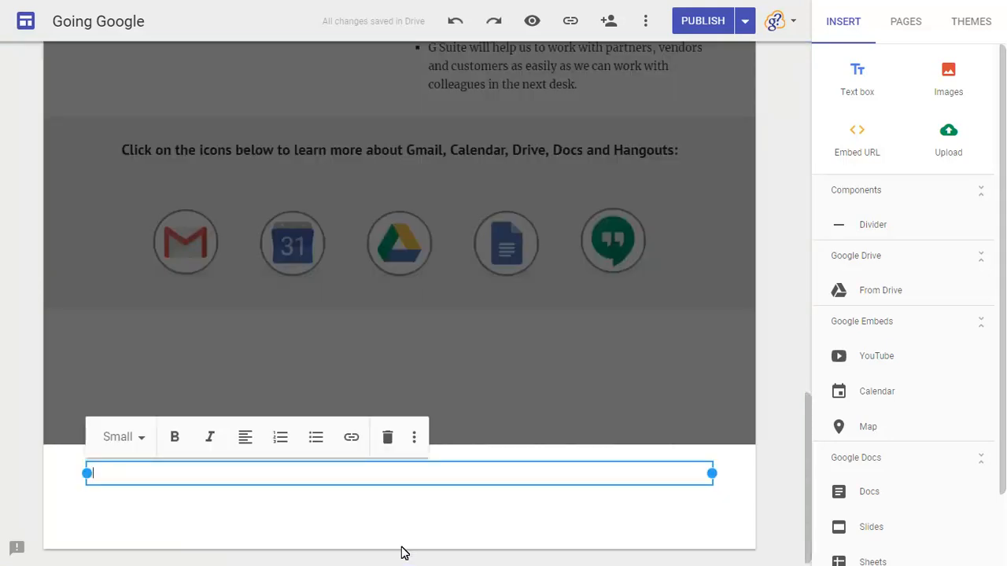
# Step: Enter '(c) Cloud Skills Training 2017' in the footer box as Normal text
pyautogui.write('Cloud Skills Training 2017')
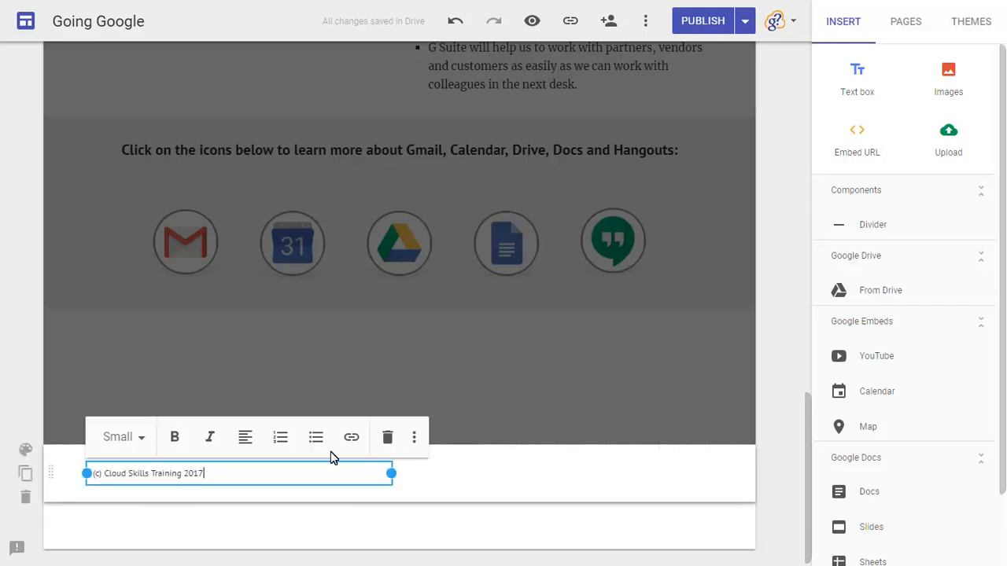
pyautogui.click(122, 437)
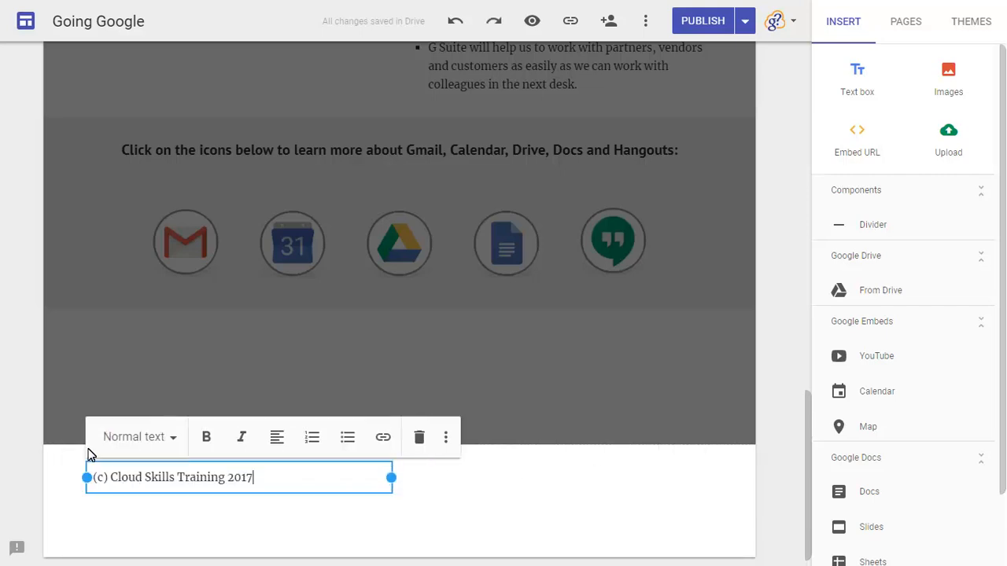
pyautogui.click(448, 501)
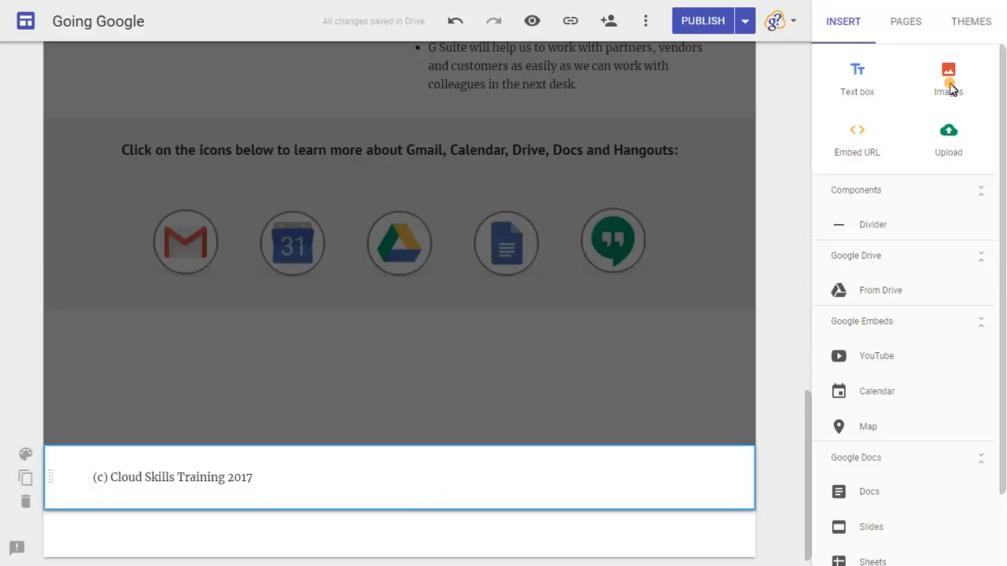
# Step: Insert the Google+ logo image from its seeklogo.net URL into the footer area
pyautogui.click(948, 74)
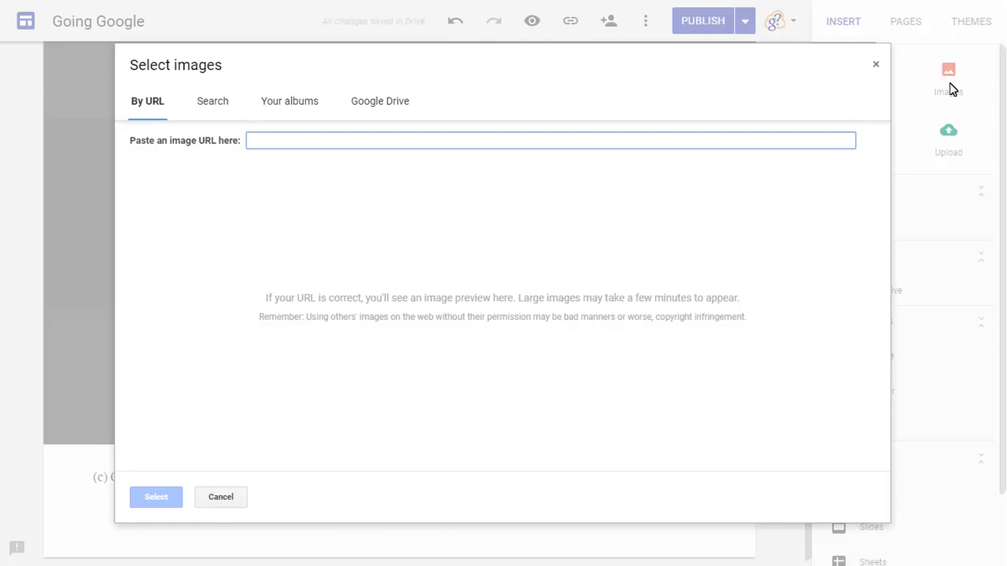
pyautogui.moveTo(904, 92)
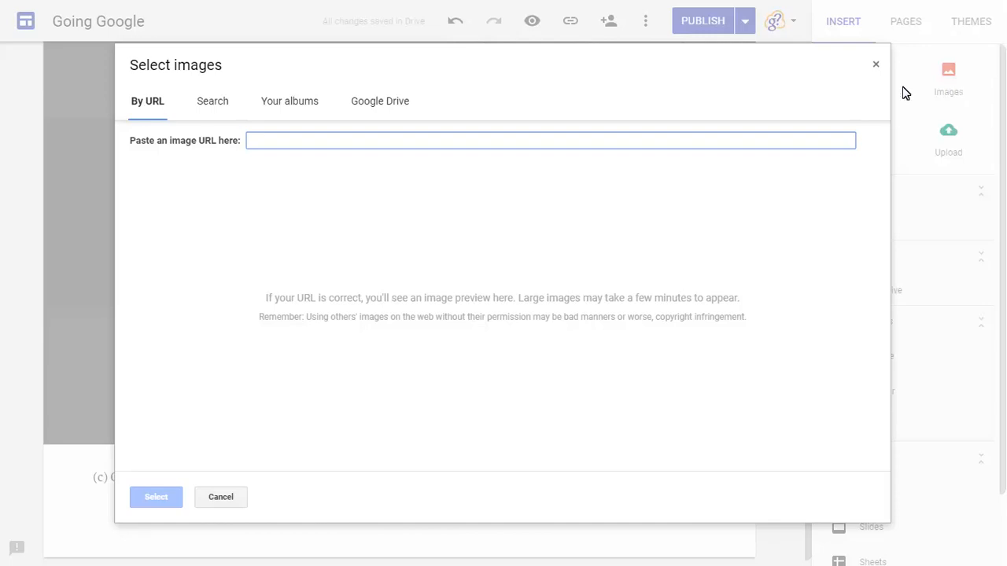
pyautogui.write('https://www.seeklogo.net/wp-content/uploads/2015/09/google-plus-new-icon-logo-400x400.png')
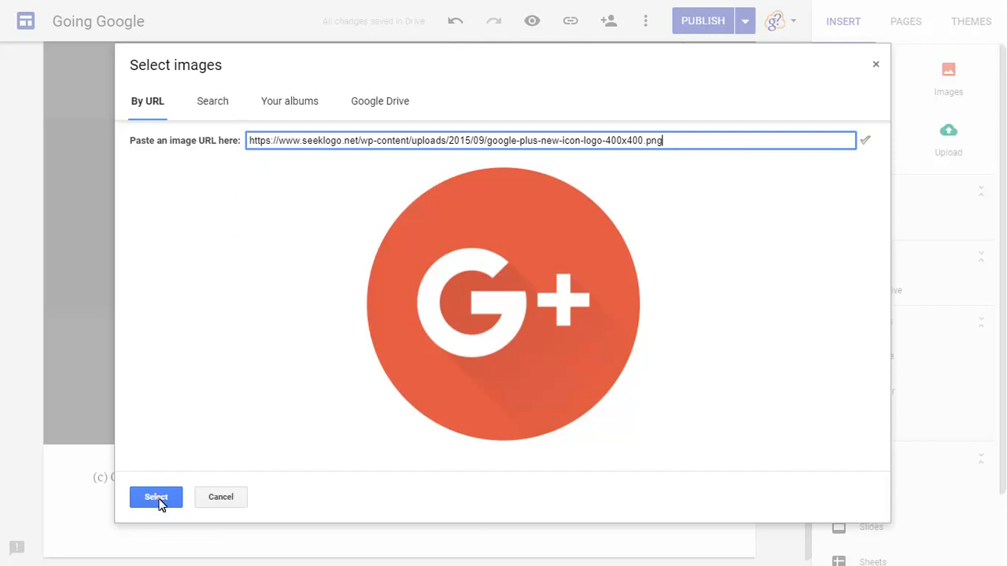
pyautogui.click(156, 496)
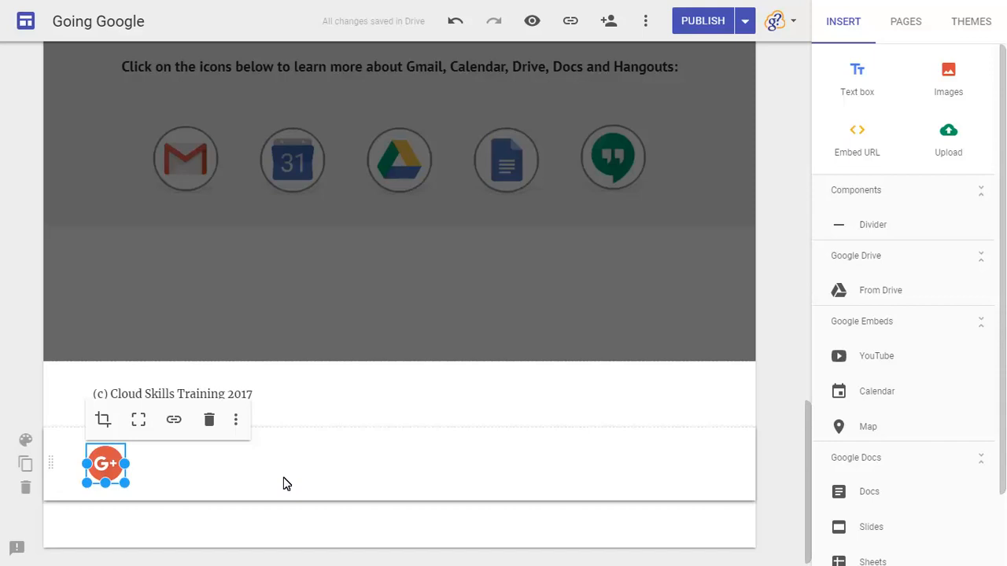
# Step: Drag the Google+ icon right of the copyright line and add a link to it
pyautogui.moveTo(106, 464); pyautogui.dragTo(686, 408)
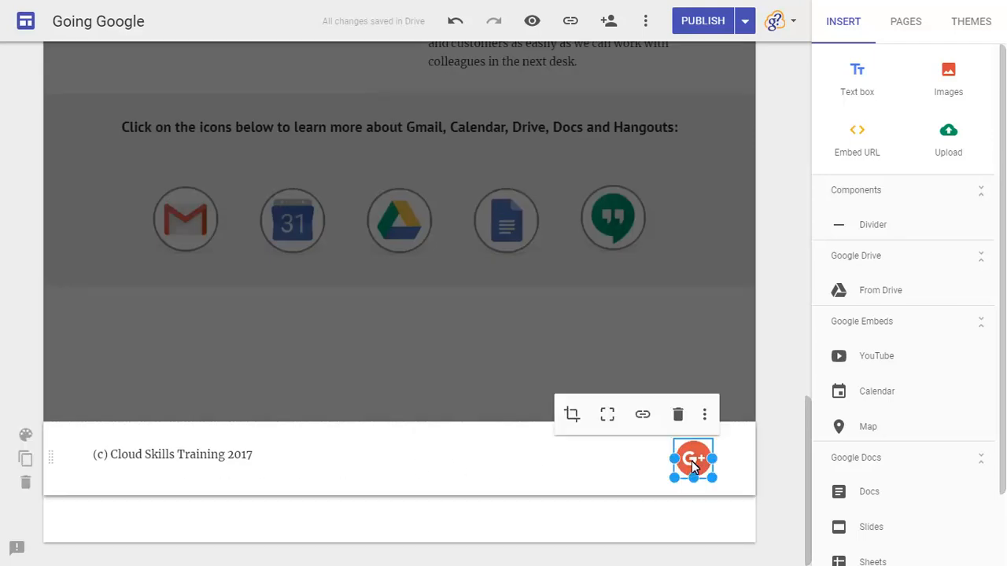
pyautogui.click(643, 415)
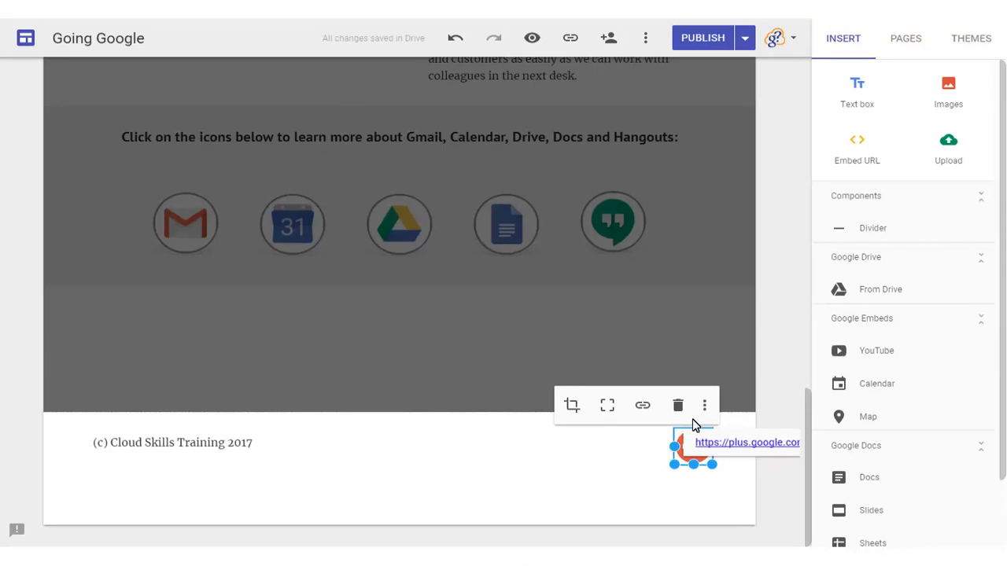
# Step: Preview the site, then check the copyright footer and Google+ icon on the Feedback page
pyautogui.click(532, 38)
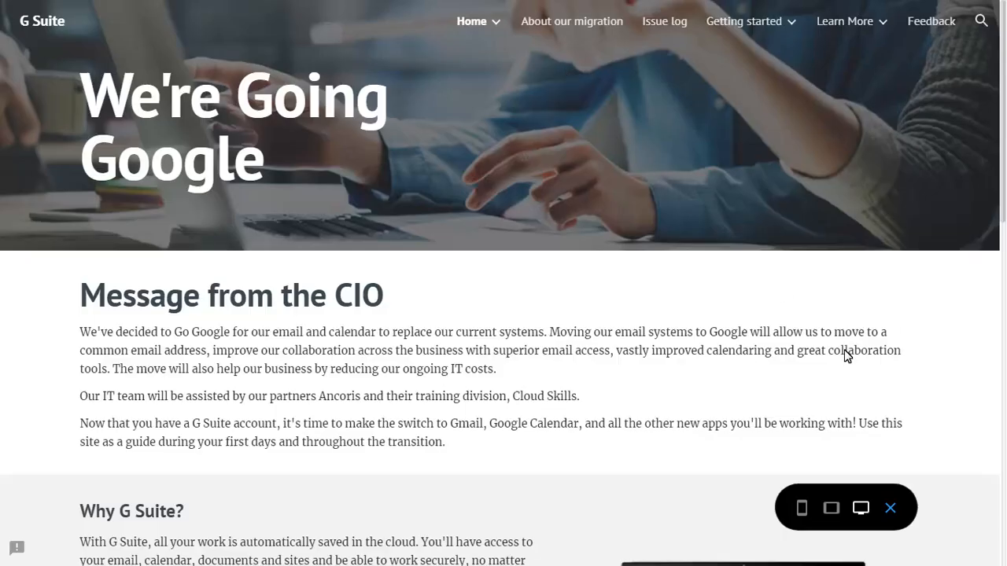
pyautogui.scroll(-3)
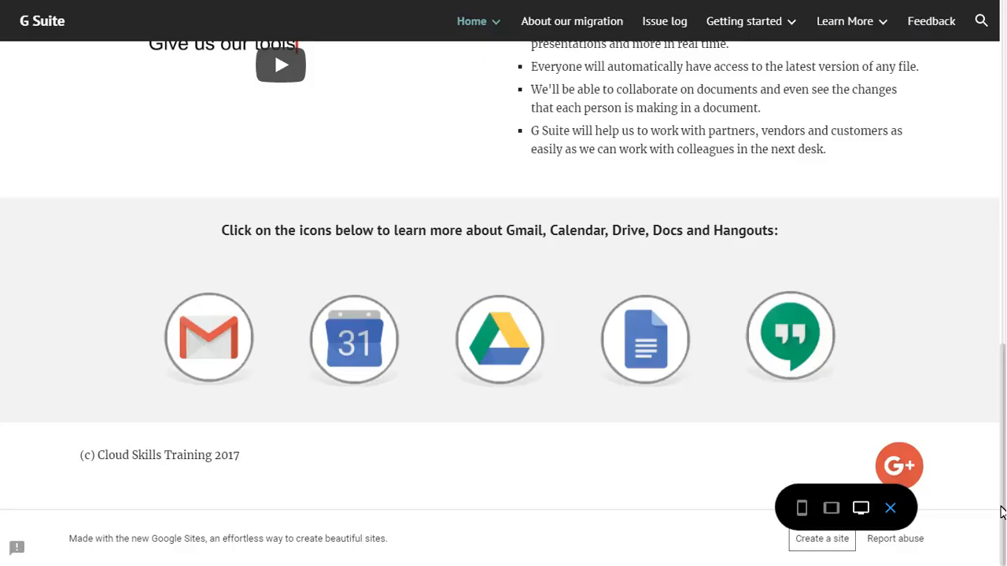
pyautogui.moveTo(934, 28)
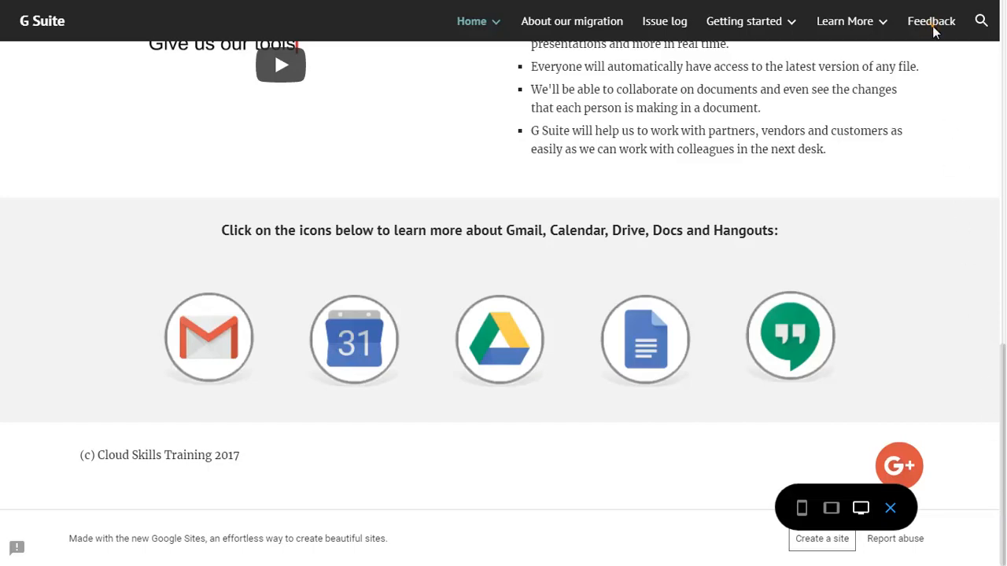
pyautogui.click(930, 20)
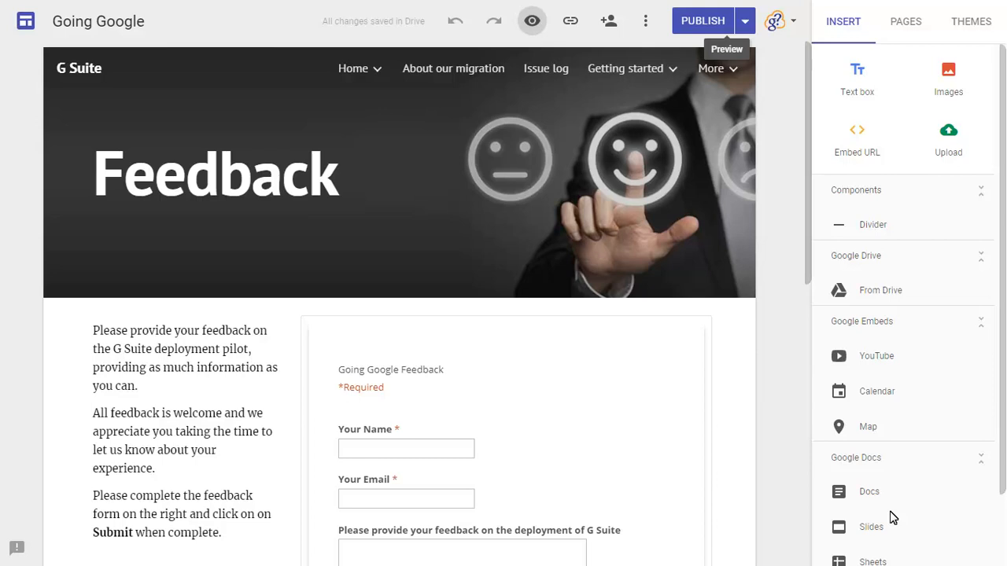
pyautogui.scroll(-3)
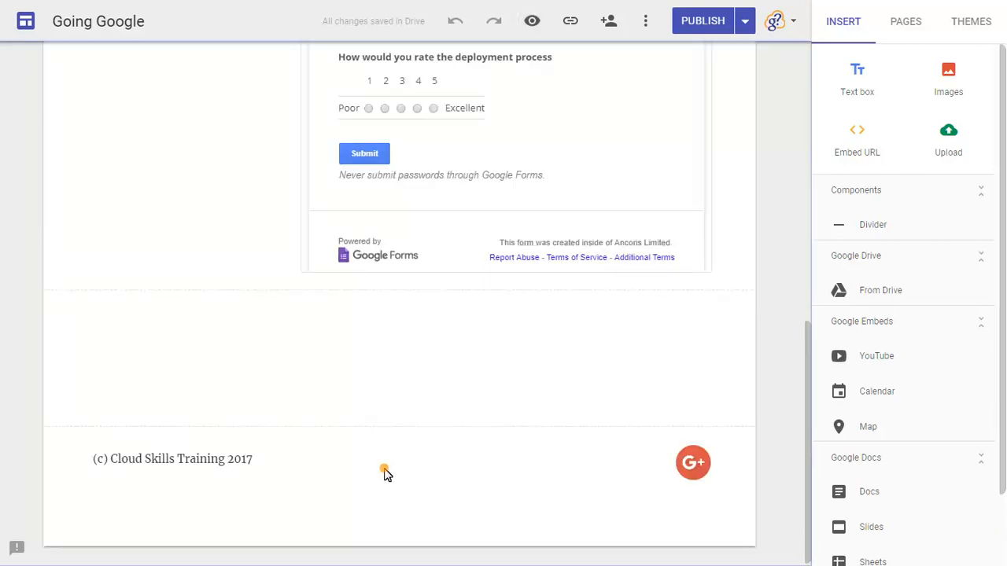